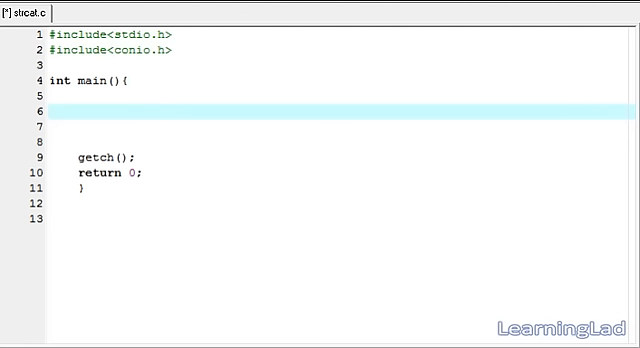
Add the comment // strcat(target,source); on line 6 and highlight the word source
text(//)
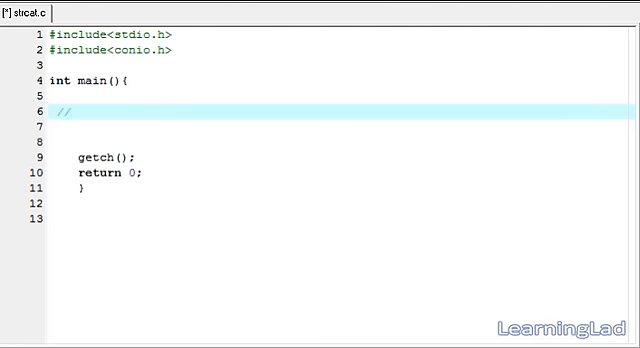
text(stra)
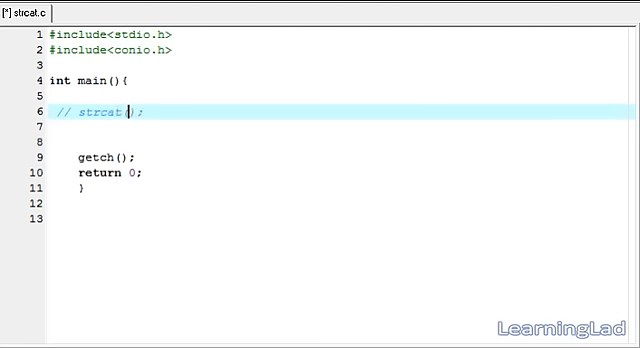
text(ta)
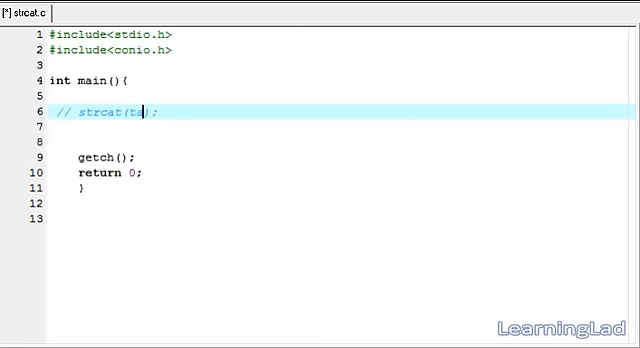
text(rget,source)
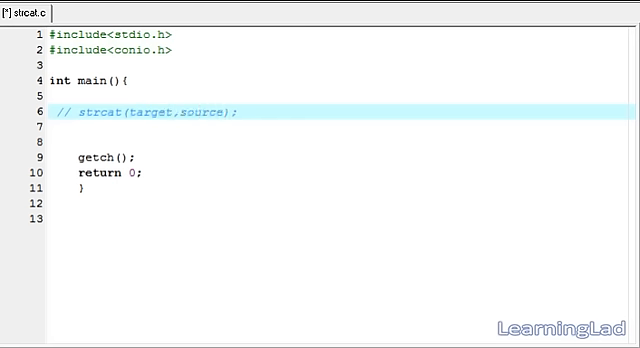
mouse_move(131, 114)
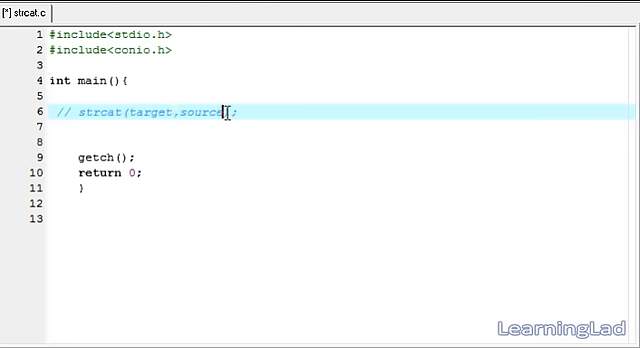
double_click(204, 112)
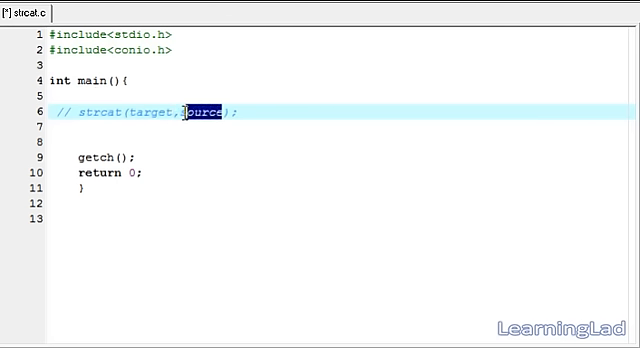
double_click(200, 112)
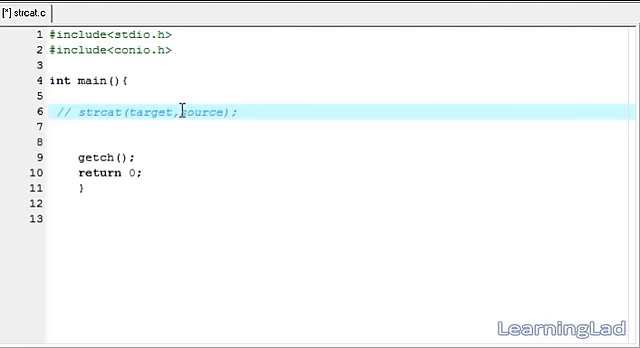
double_click(138, 112)
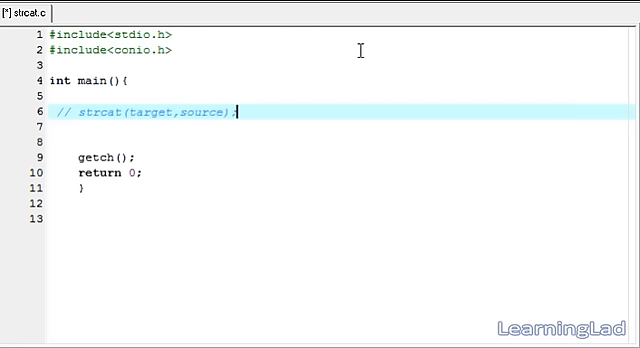
On a new line below the comment, declare char sirName[]="shetty";
key(Enter)
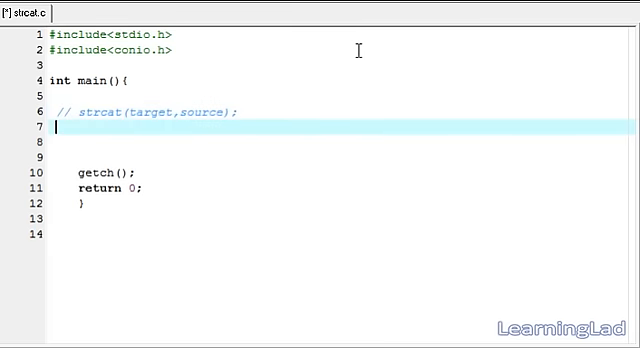
text(char str1)
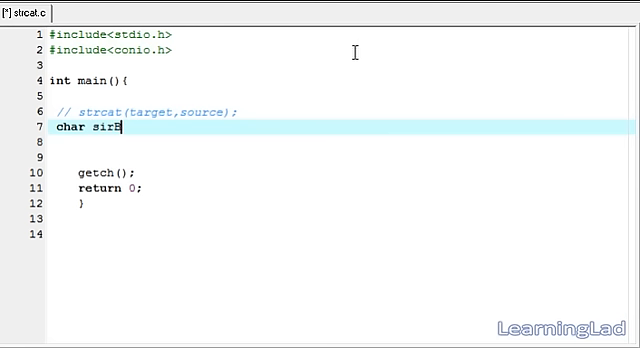
text(Name[]=)
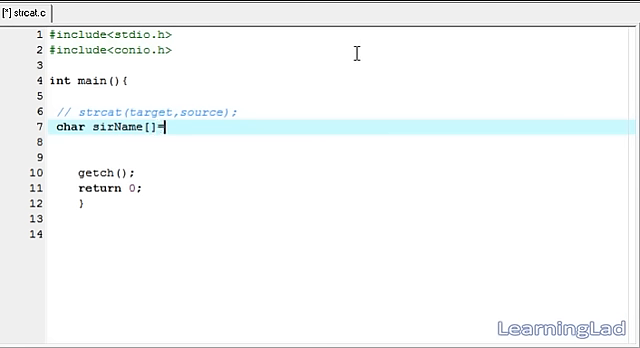
text("";)
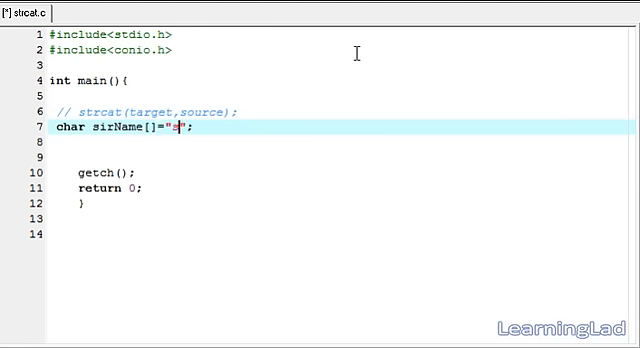
text(shetty)
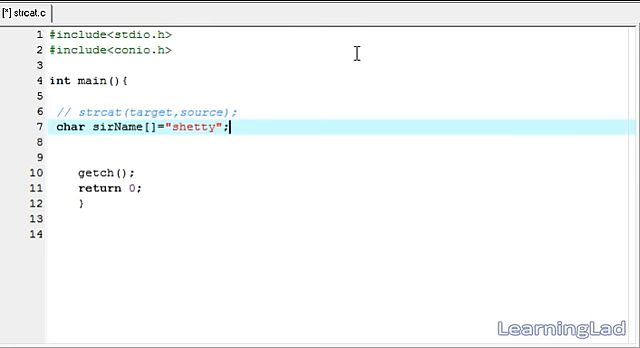
Declare char fullName[25]="anil"; beneath the sirName declaration
text(ch)
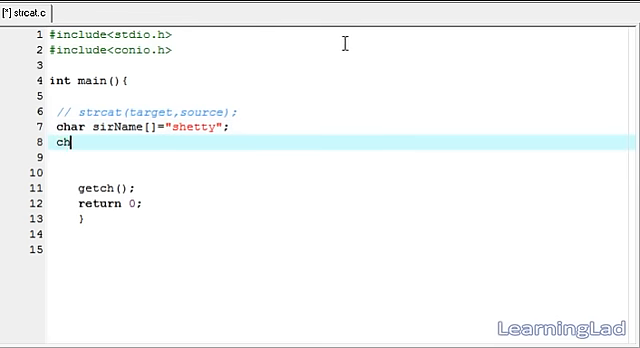
text(ar)
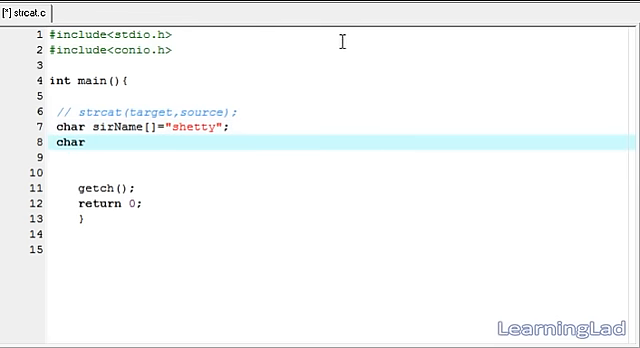
text(fullNa)
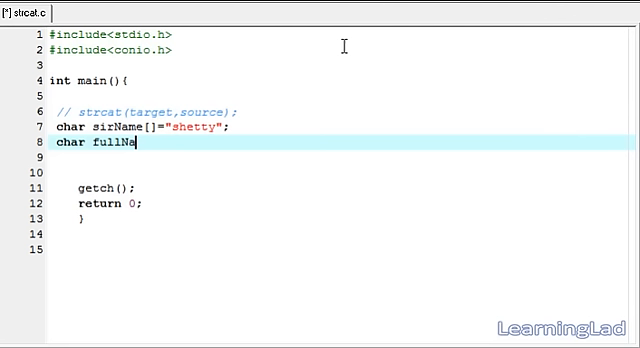
text(me[])
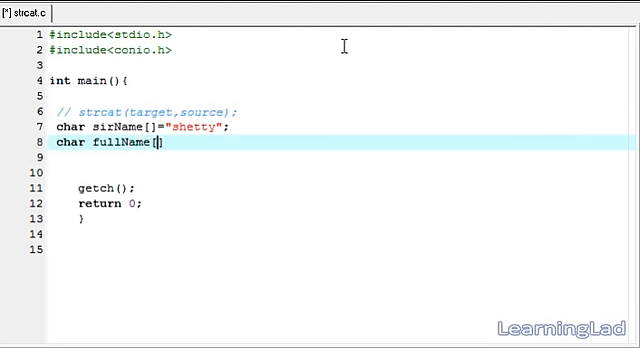
text(25)
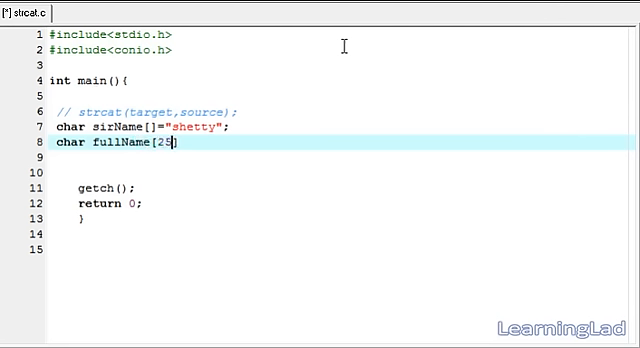
text(])
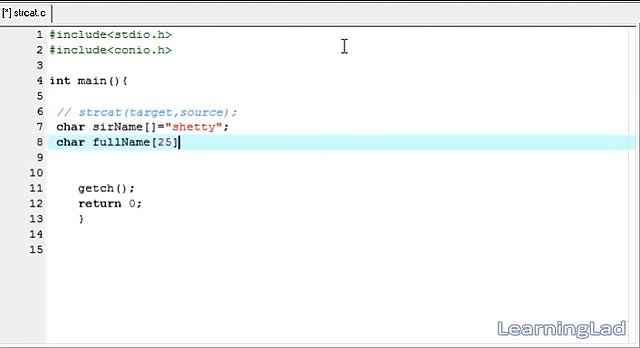
text(="")
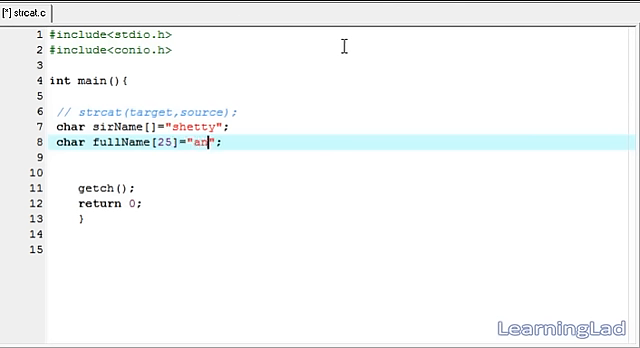
text(il)
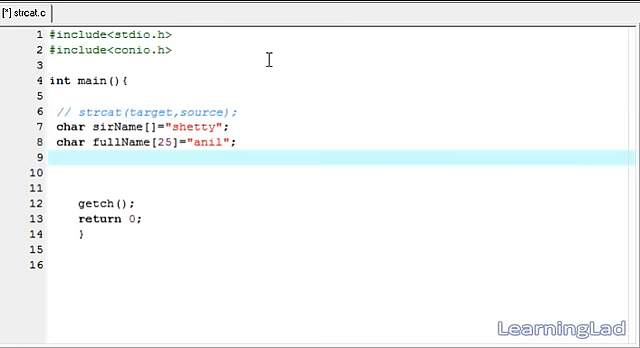
Write strcat(fullname, sirName); on line 10 and return to the empty line below
text(st)
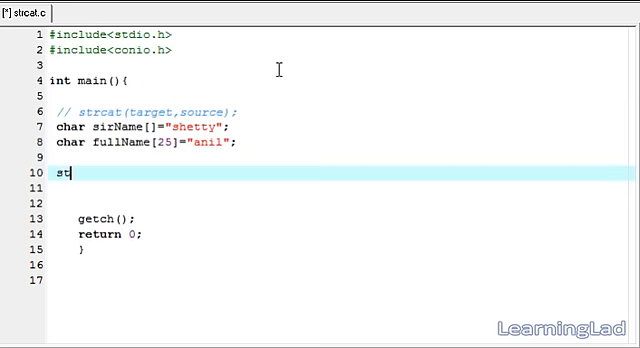
text(rcat())
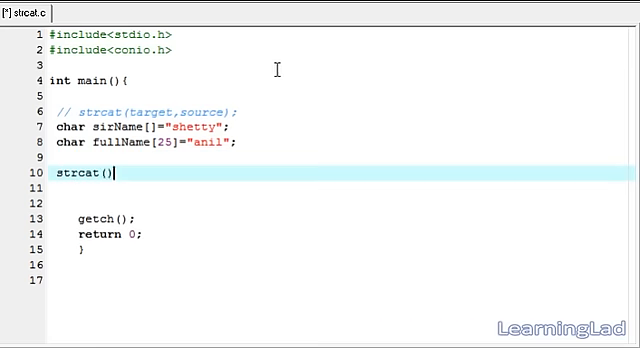
text(;)
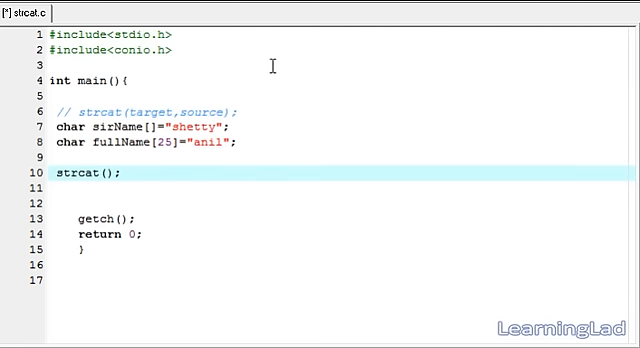
text(fullname,)
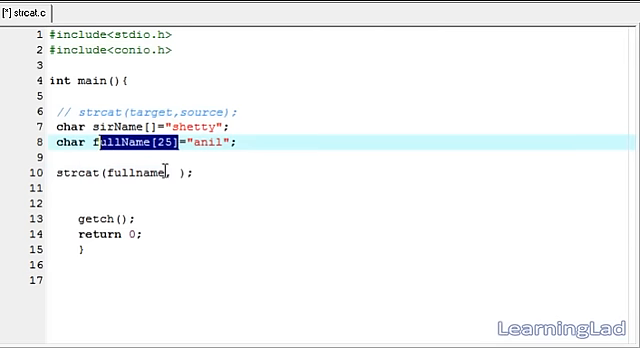
text(s)
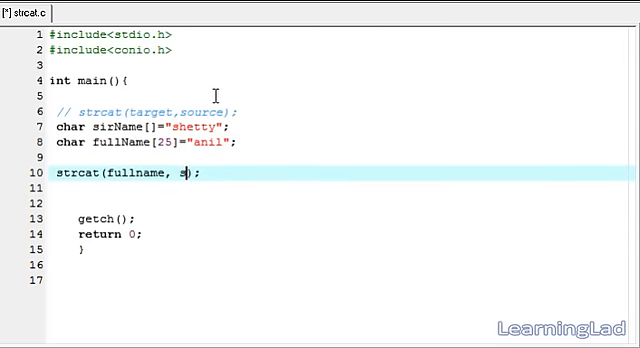
text(irNa)
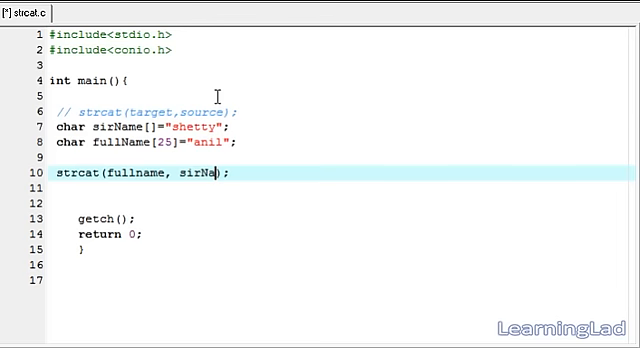
text(me)
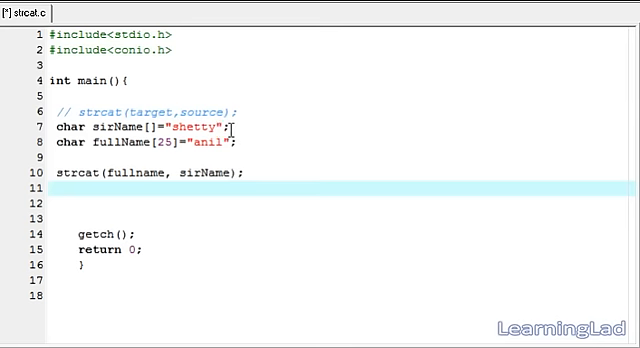
double_click(196, 126)
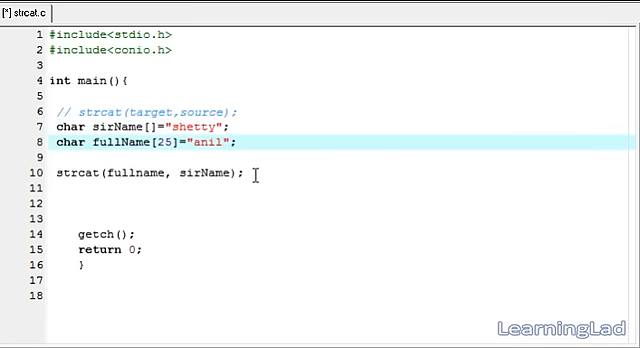
double_click(100, 174)
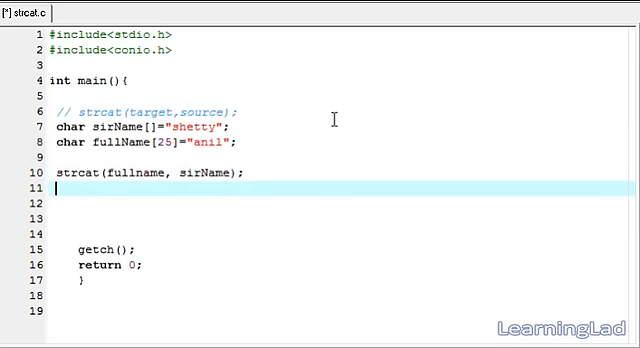
Write printf("%s",fullName); on line 11 to print the joined name
text(printf)
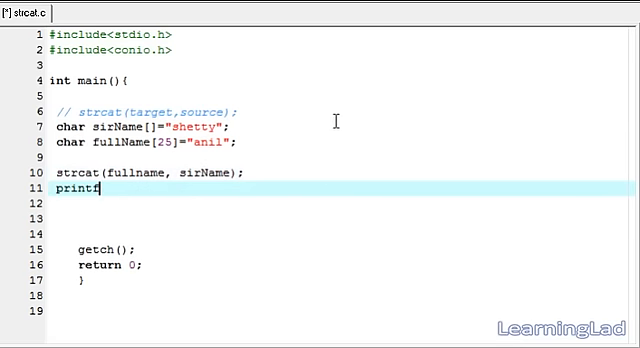
text(();)
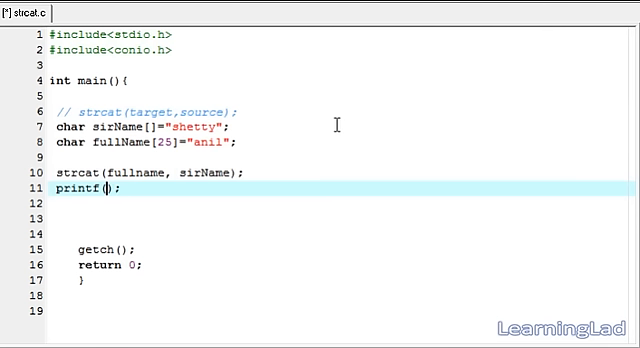
text("")
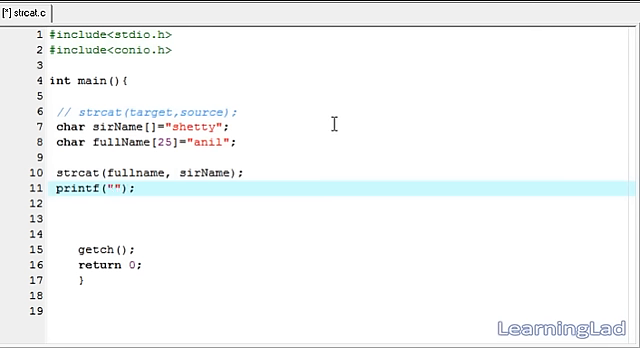
text(%s)
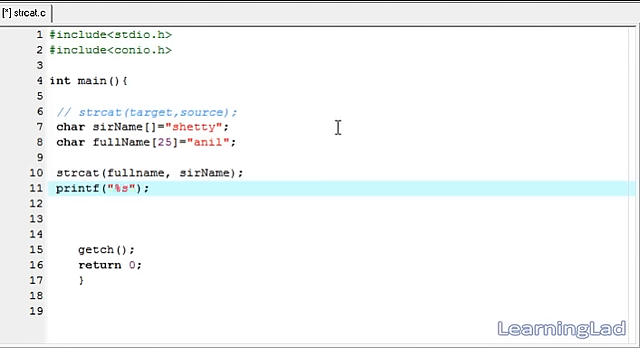
text(,)
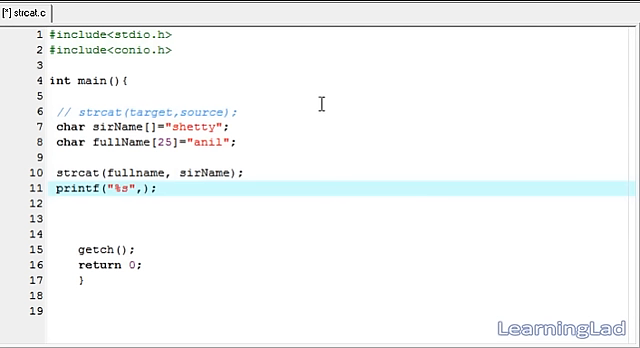
text(fullName)
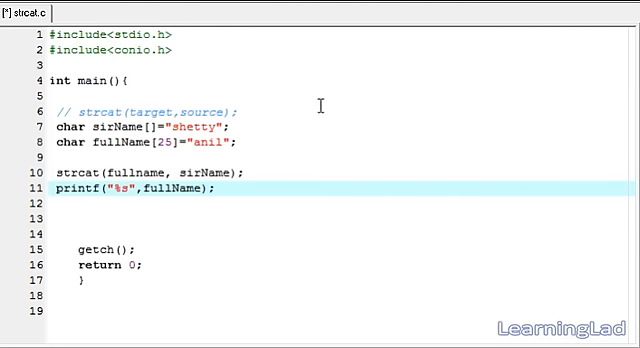
Compile strcat.c with F9 after fixing the strcat argument to fullName
key(F9)
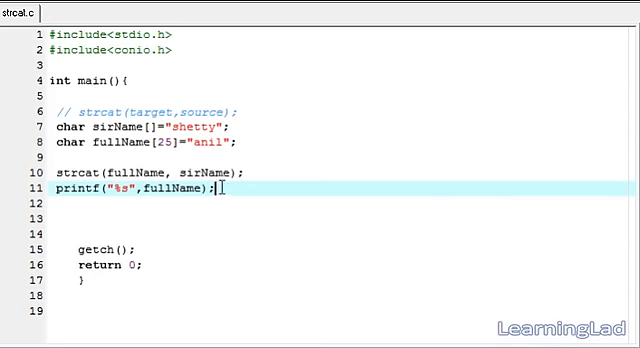
Insert a sirName printf above the fullName one and add \n to its format string
text(sir)
key(Enter)
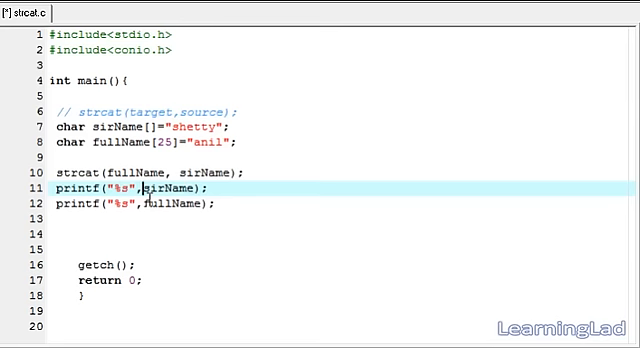
text(\n)
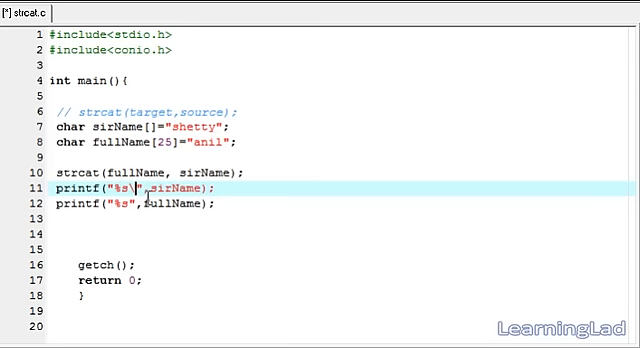